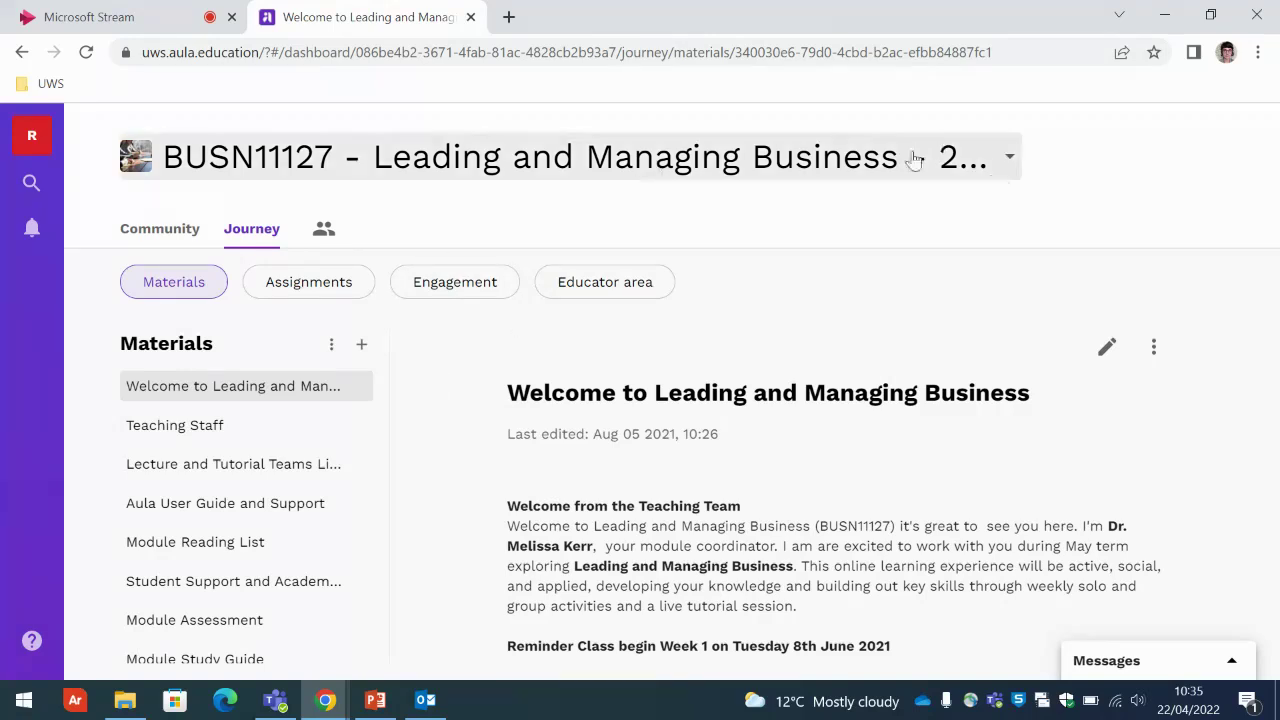
mouse_move(500, 176)
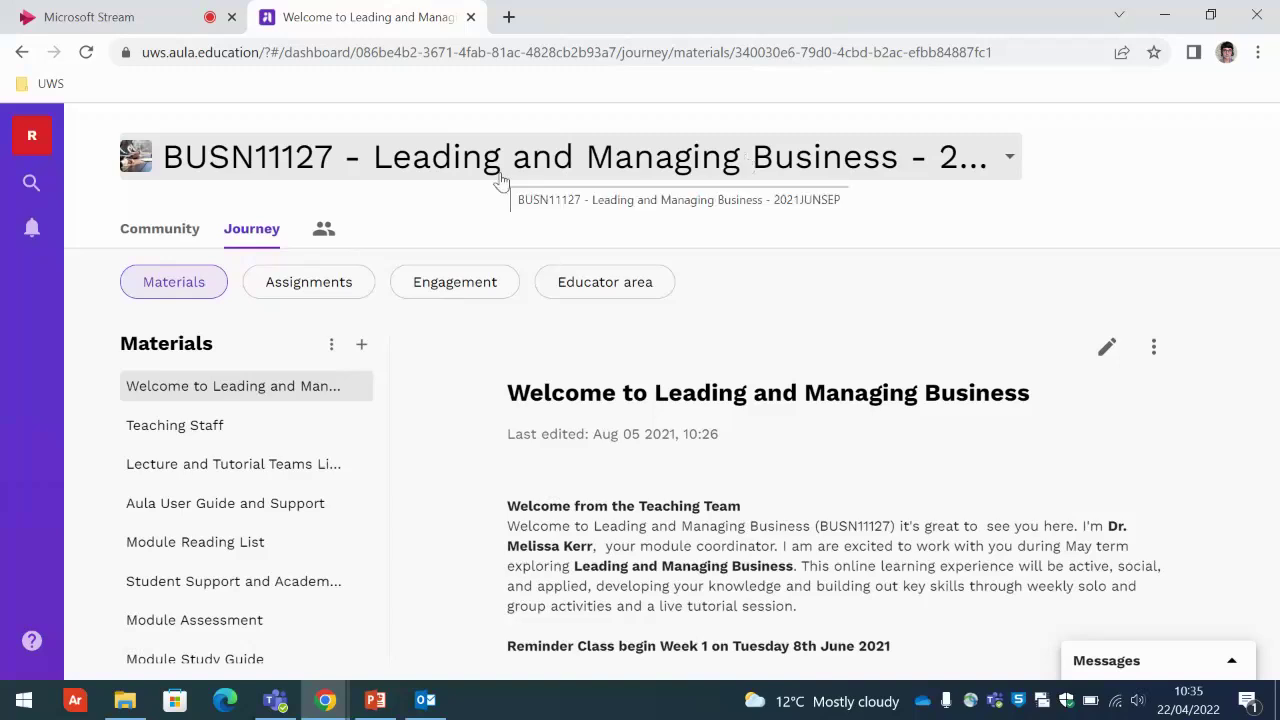
mouse_move(316, 196)
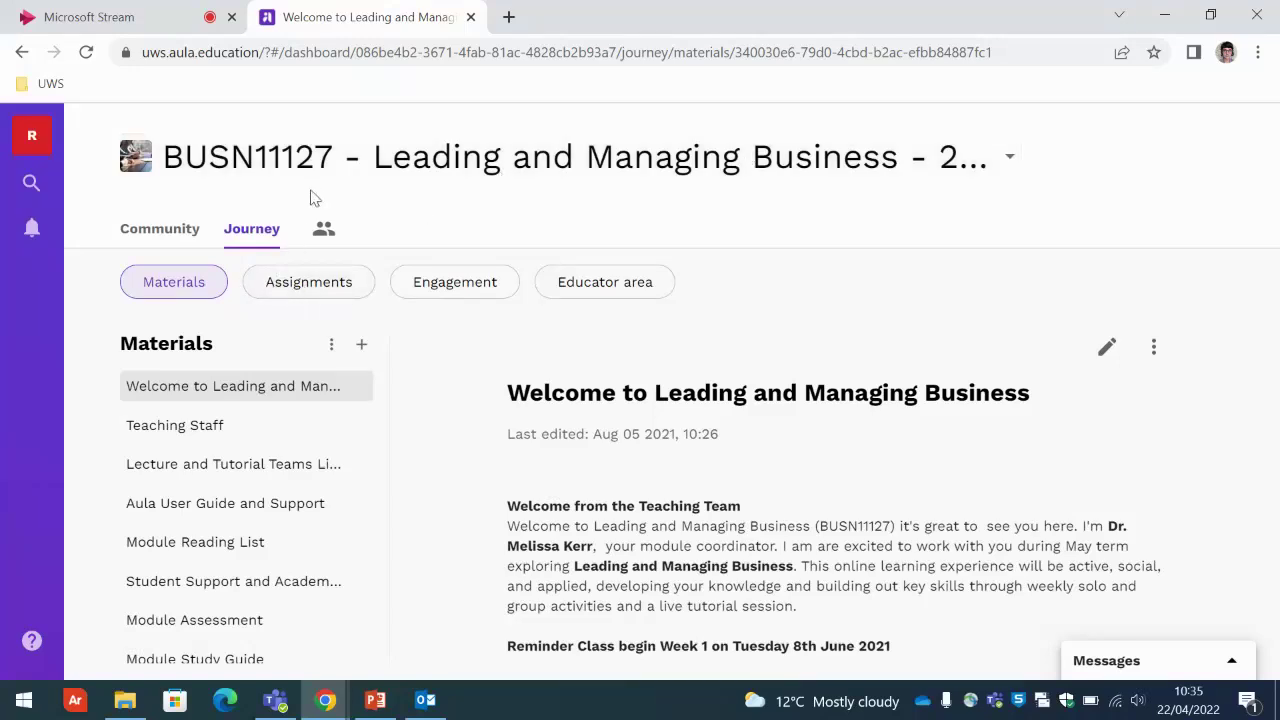
mouse_move(256, 256)
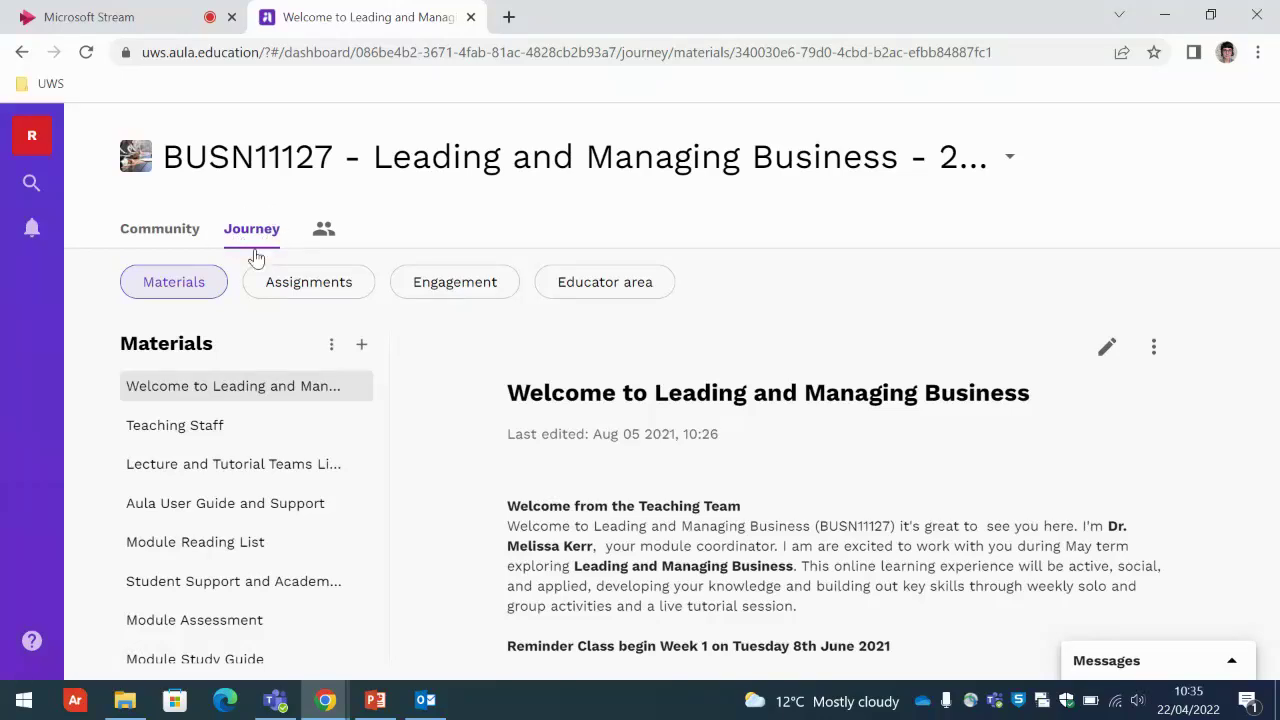
Show the BUSN11127 Assignments list with Individual Group Report and Group Presentation Slides.
left_click(308, 280)
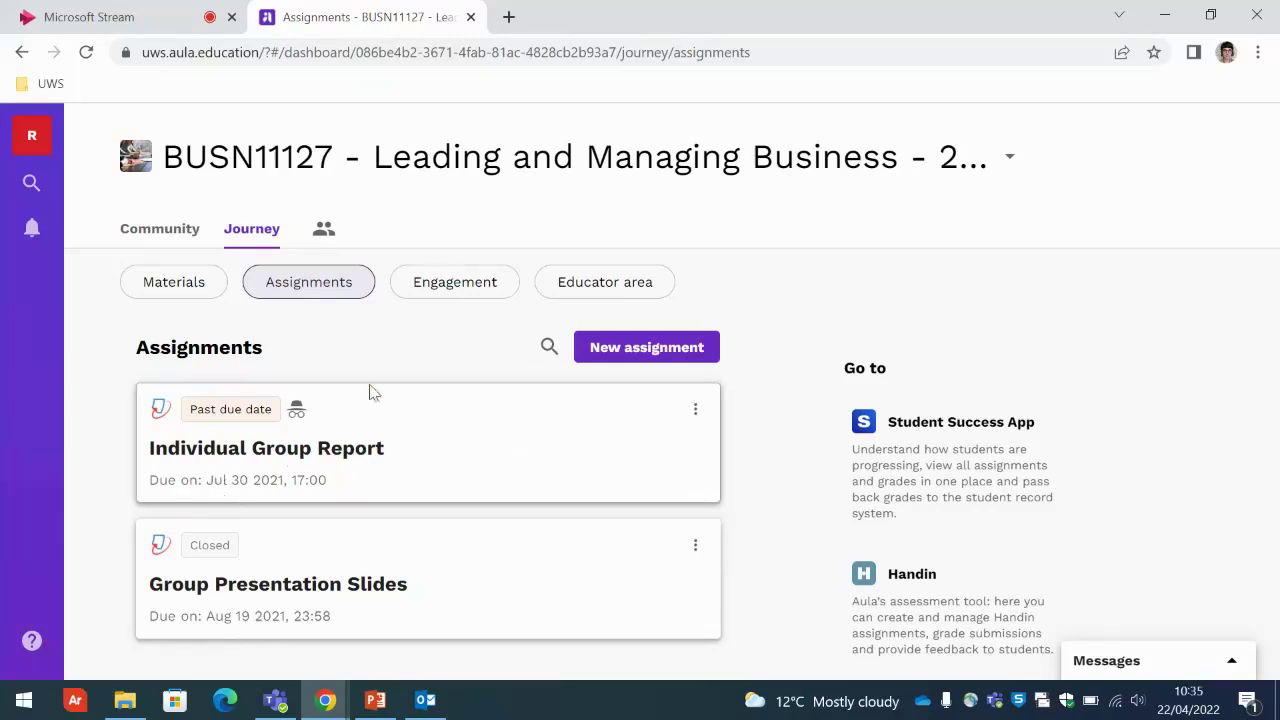
mouse_move(408, 454)
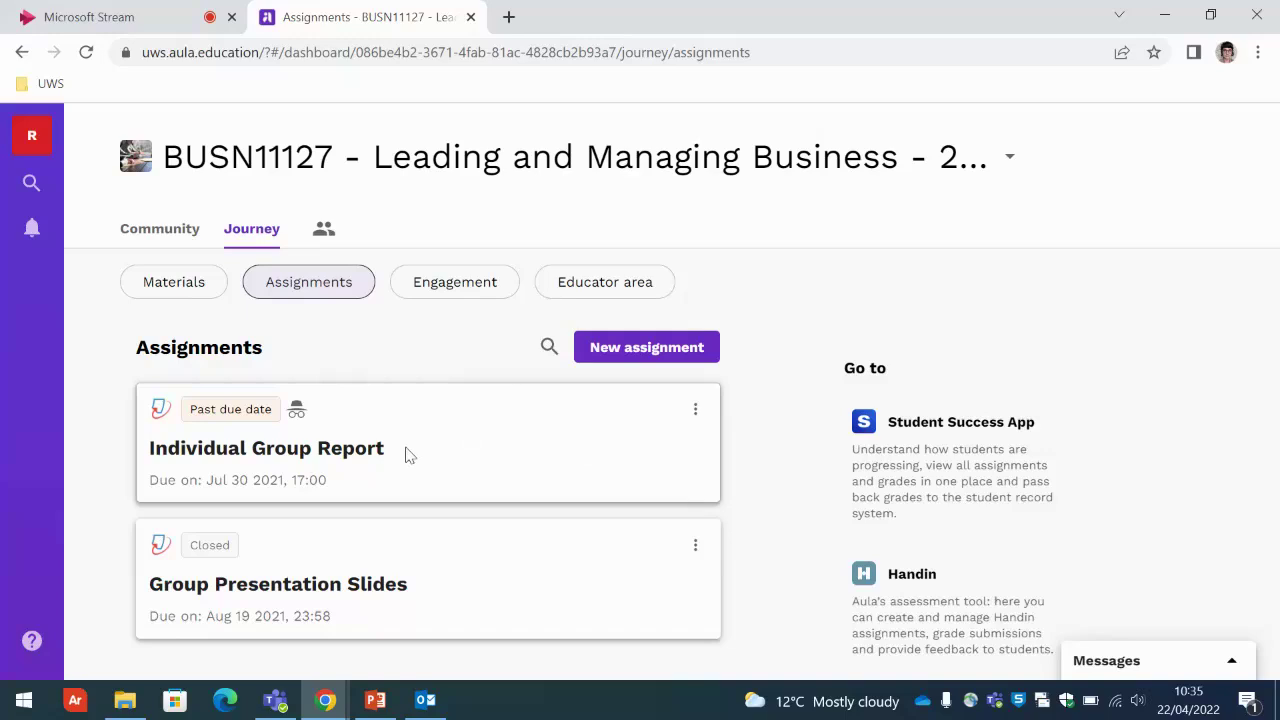
mouse_move(424, 444)
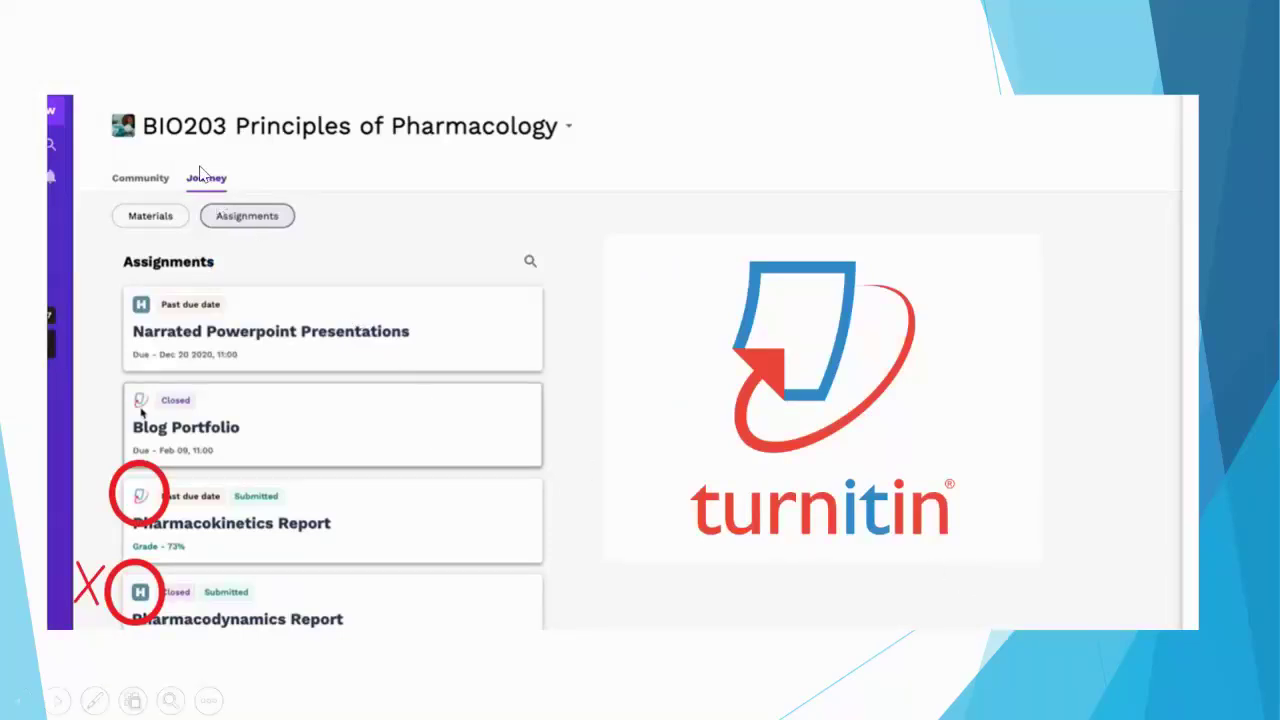
mouse_move(390, 552)
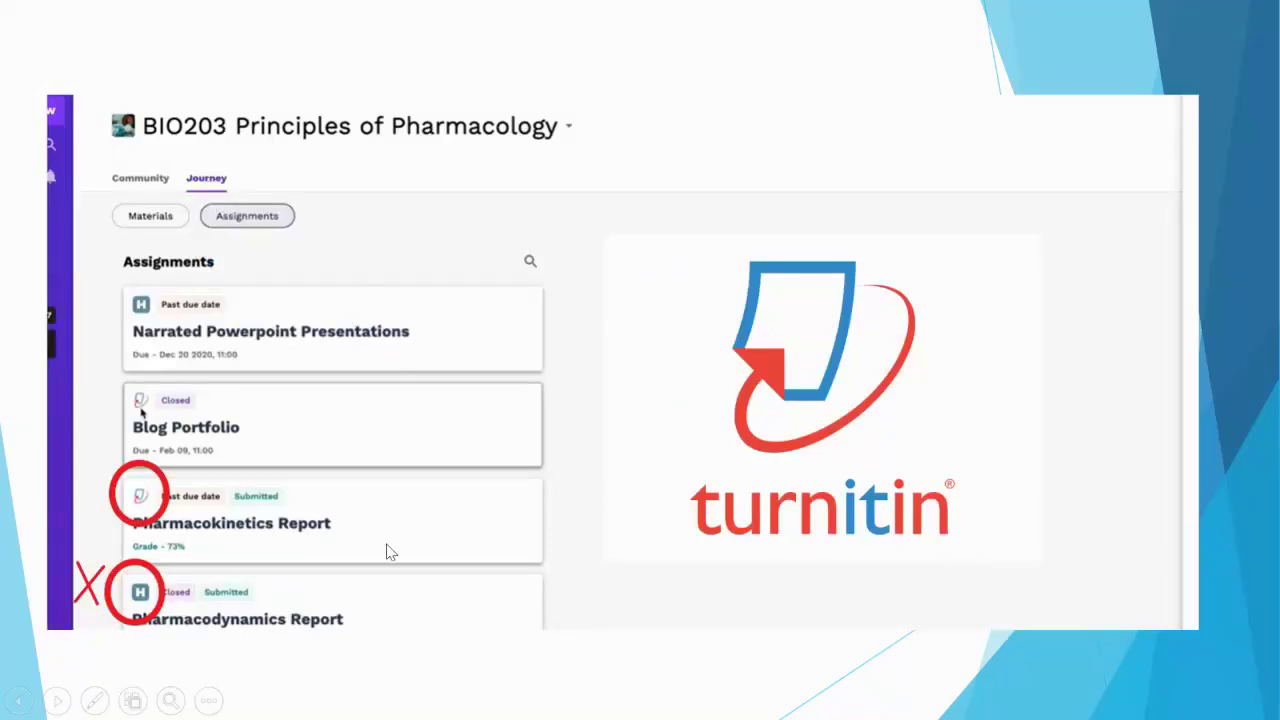
mouse_move(660, 524)
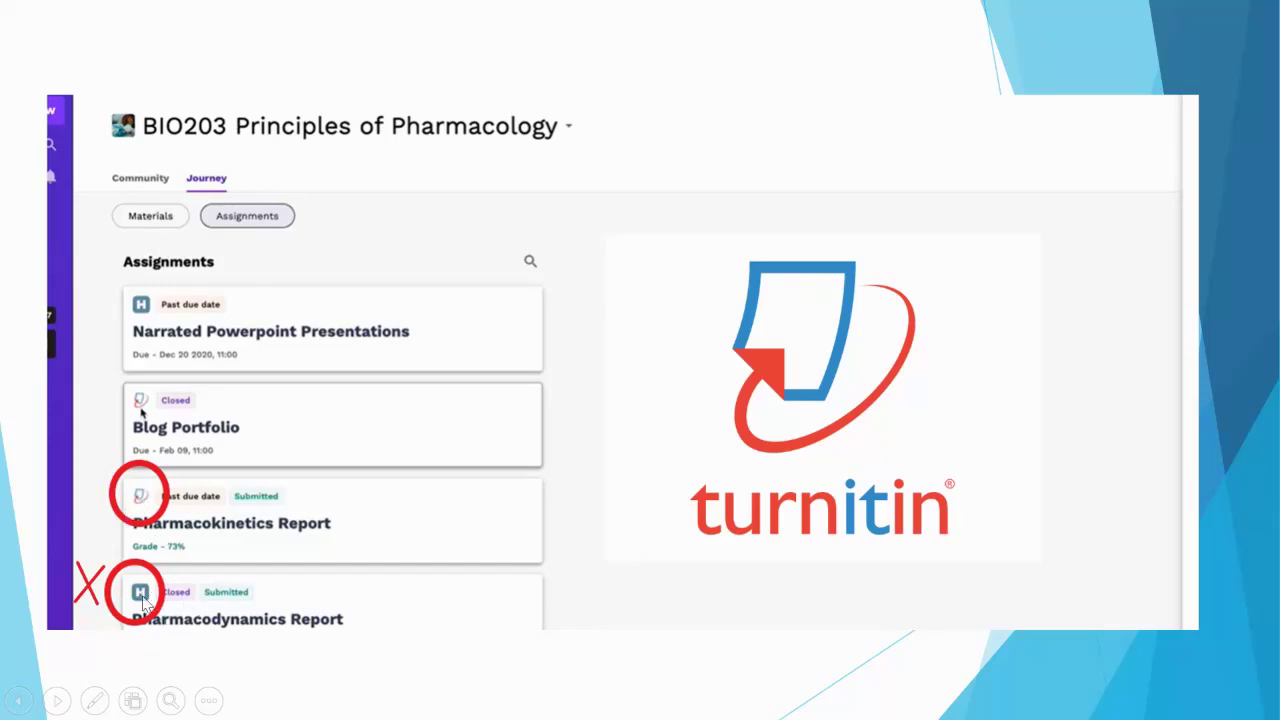
mouse_move(168, 598)
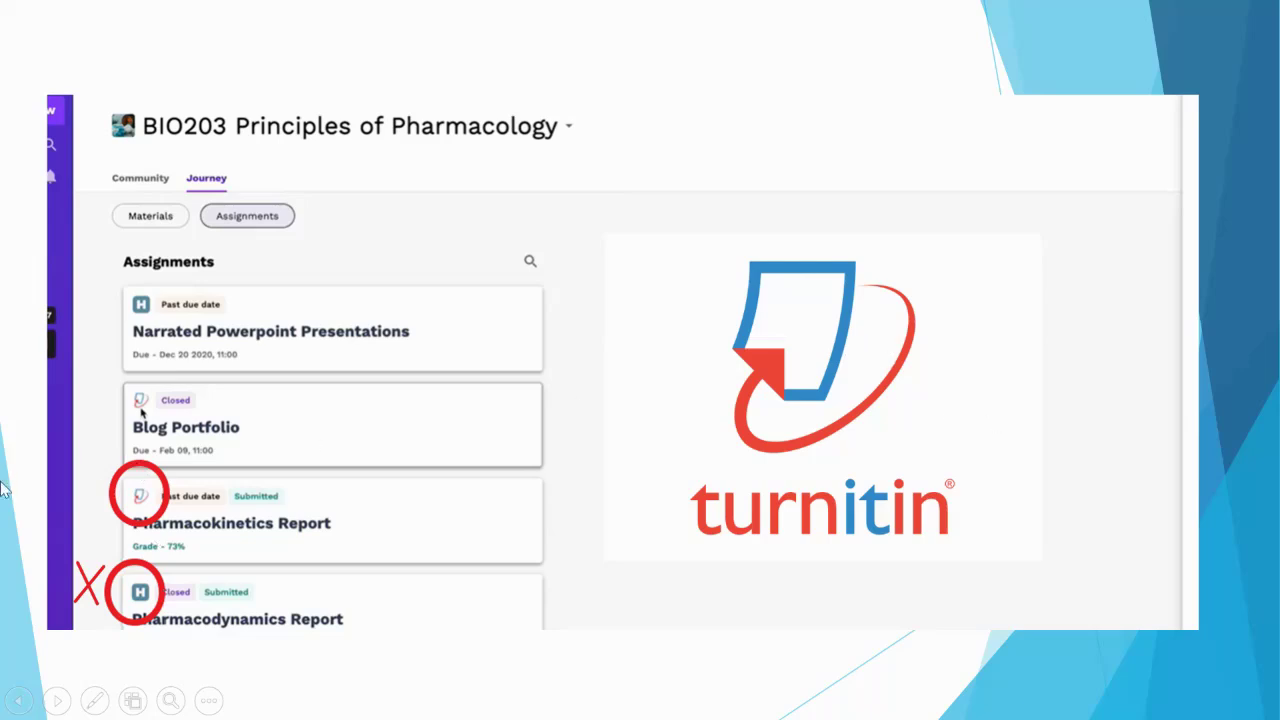
mouse_move(276, 500)
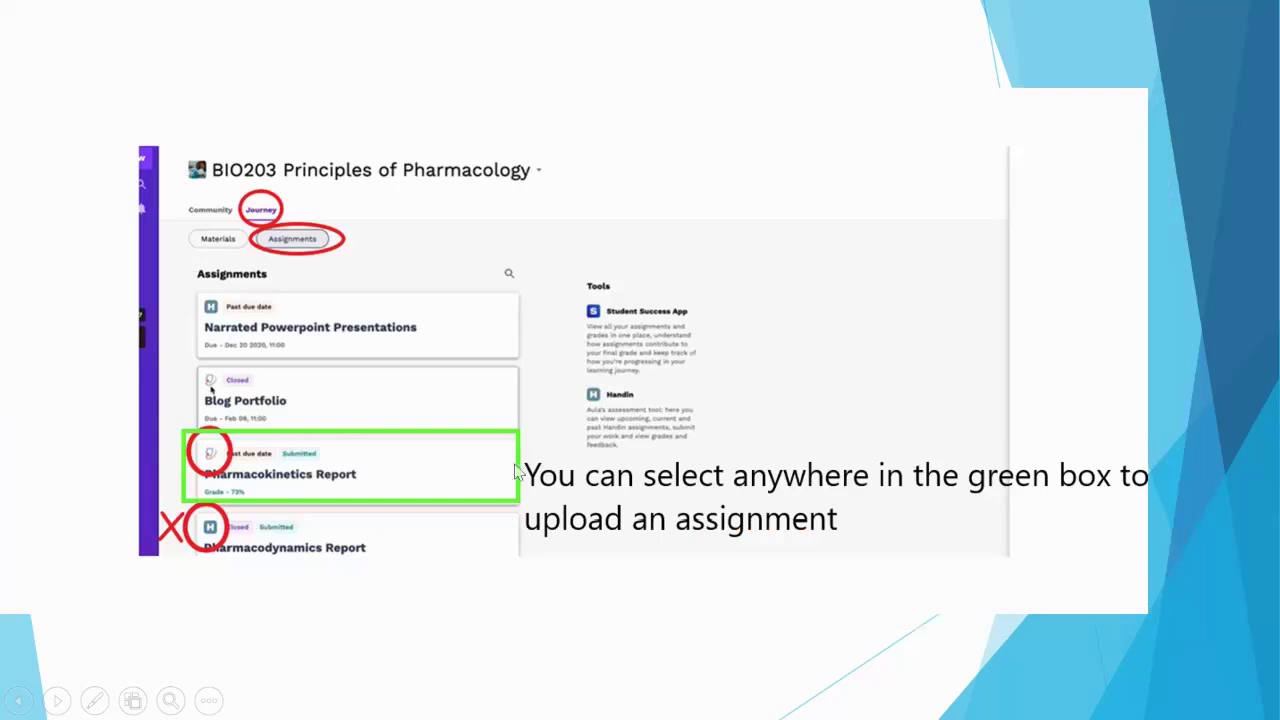
mouse_move(378, 470)
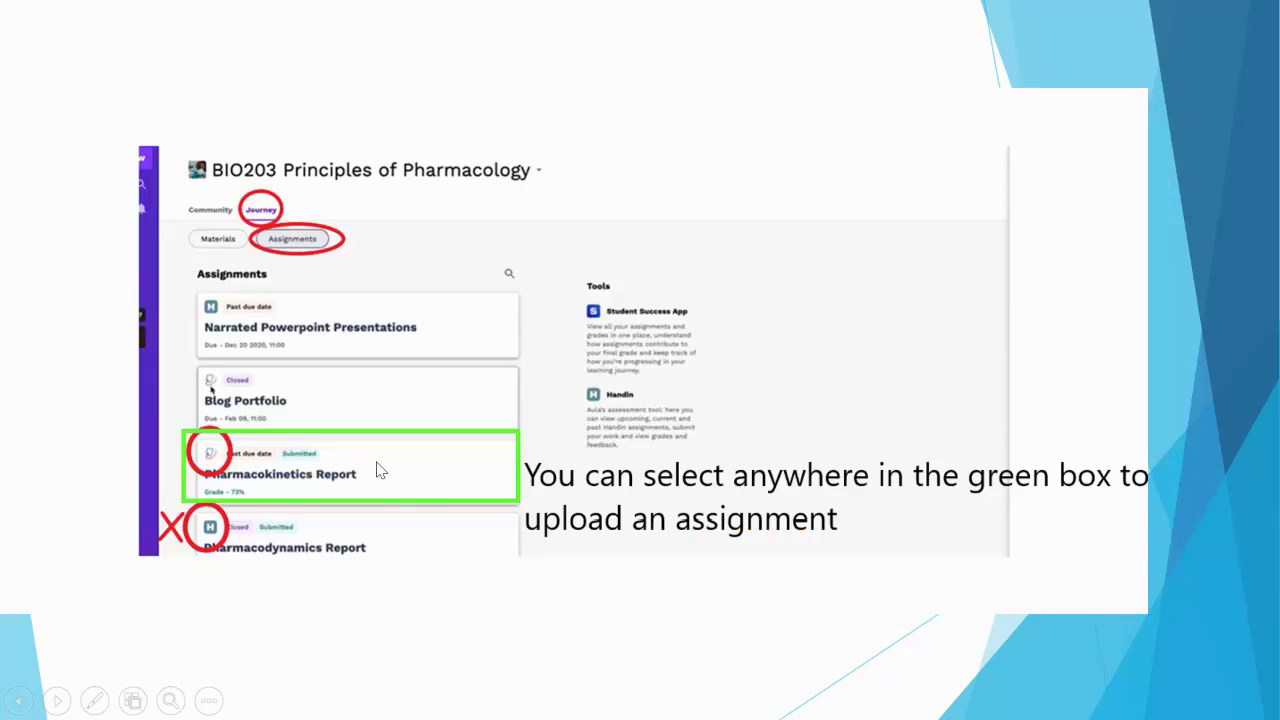
mouse_move(338, 164)
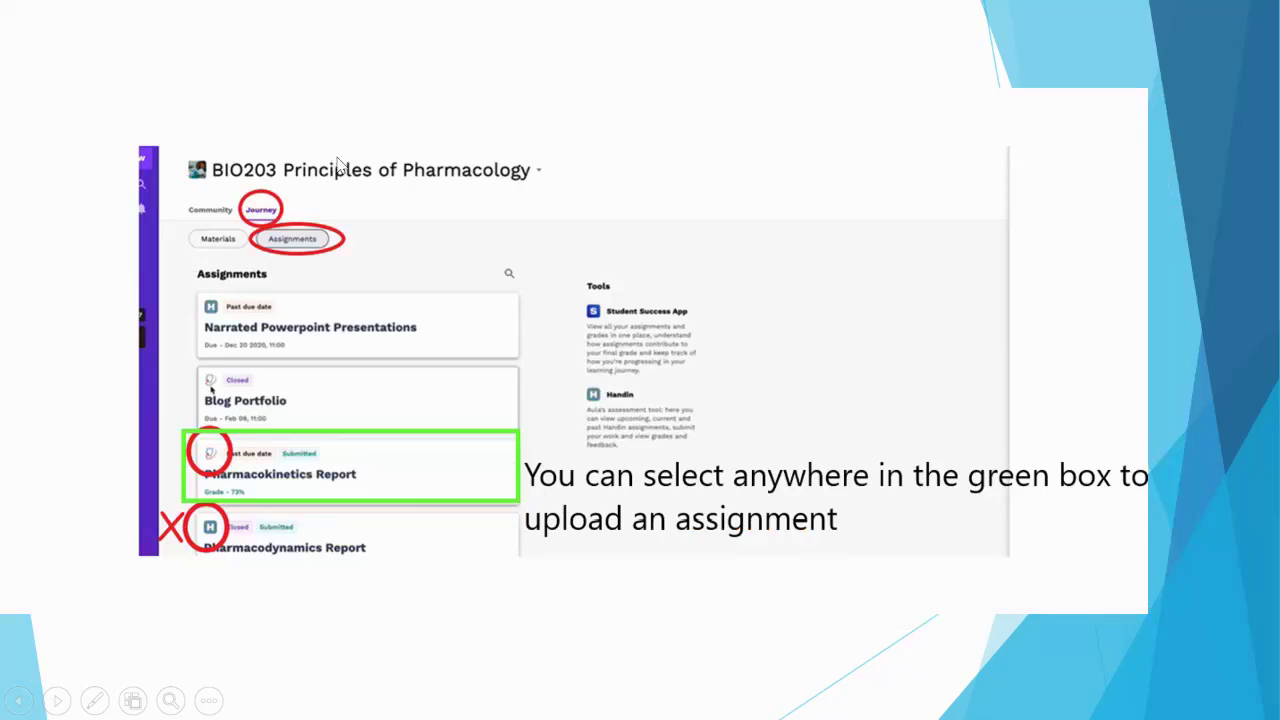
mouse_move(304, 478)
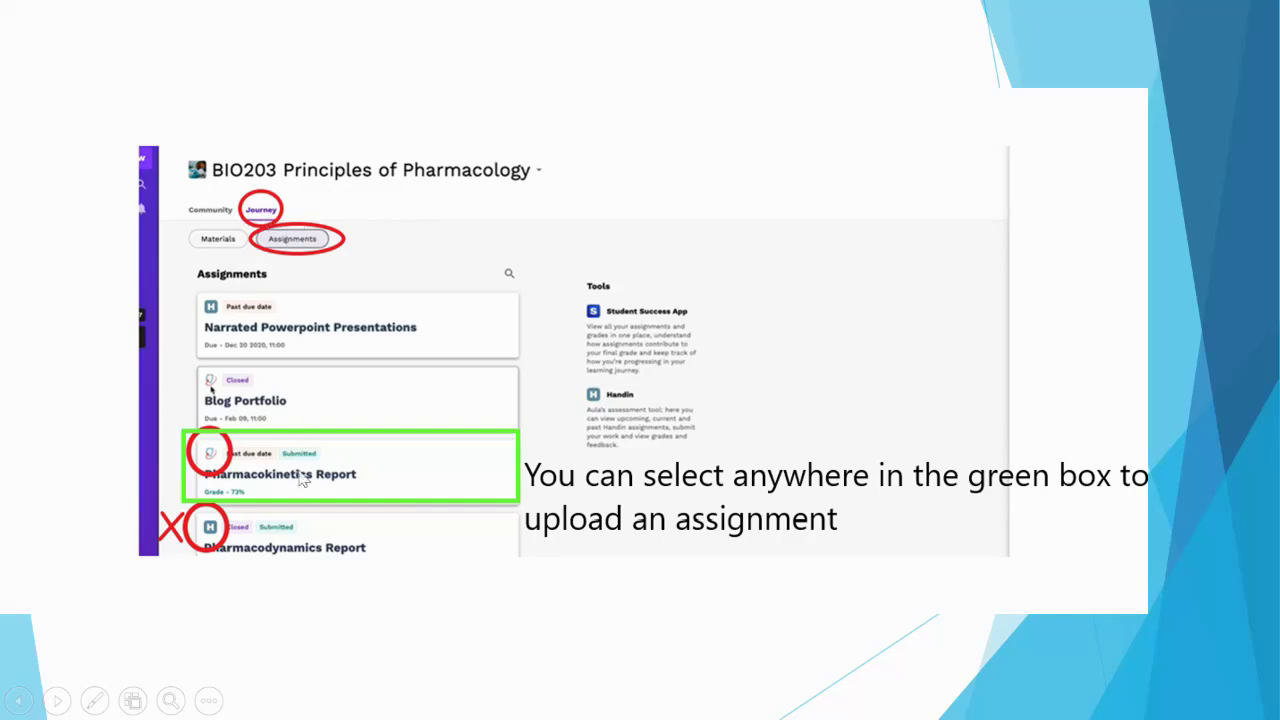
mouse_move(304, 482)
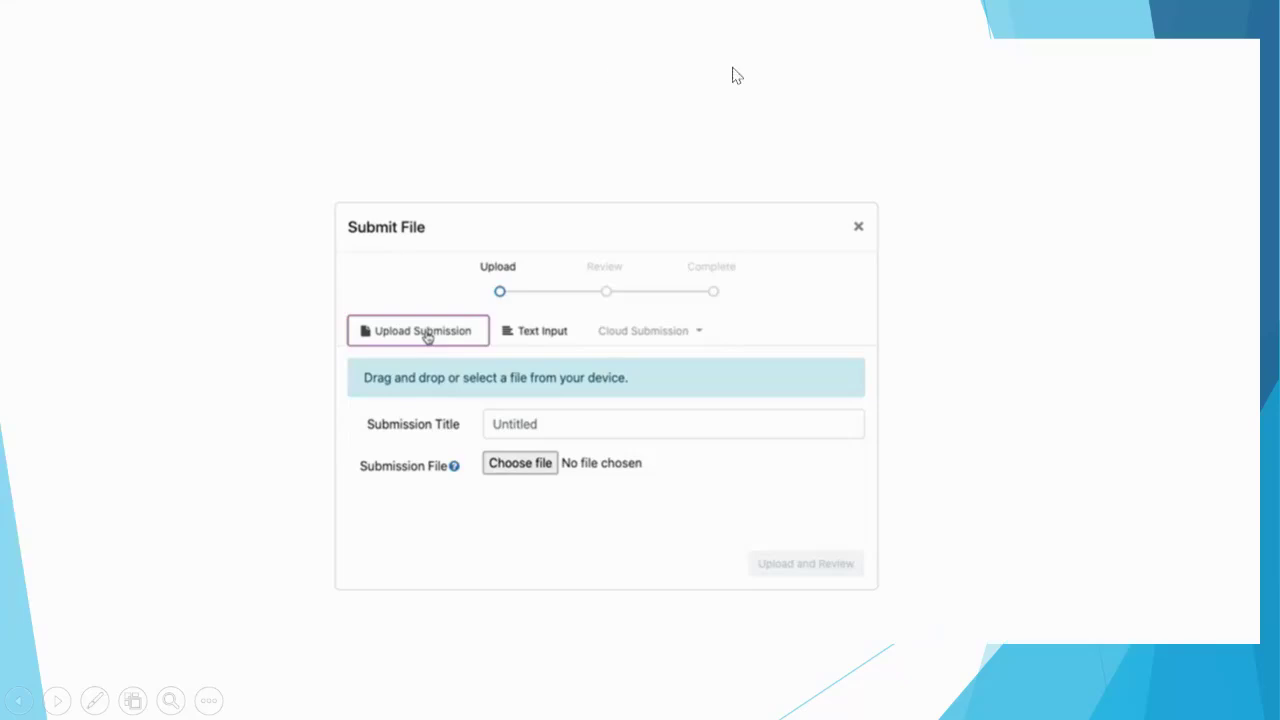
mouse_move(410, 340)
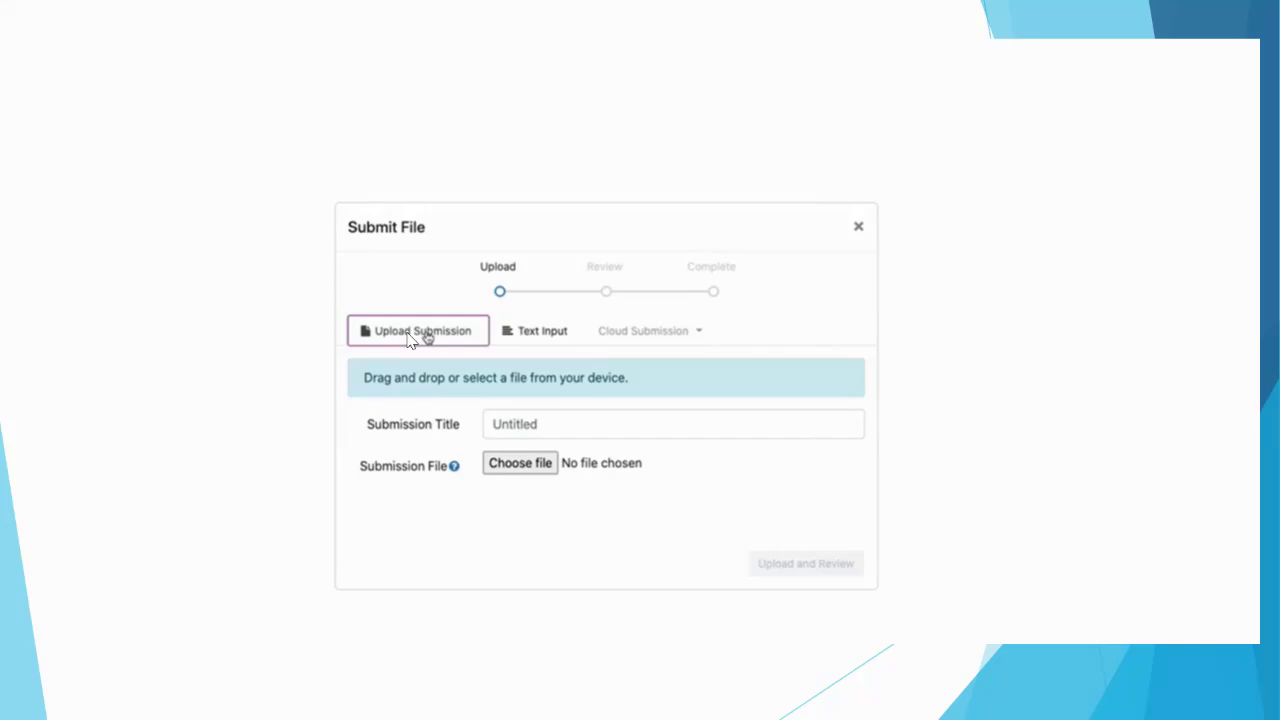
mouse_move(420, 410)
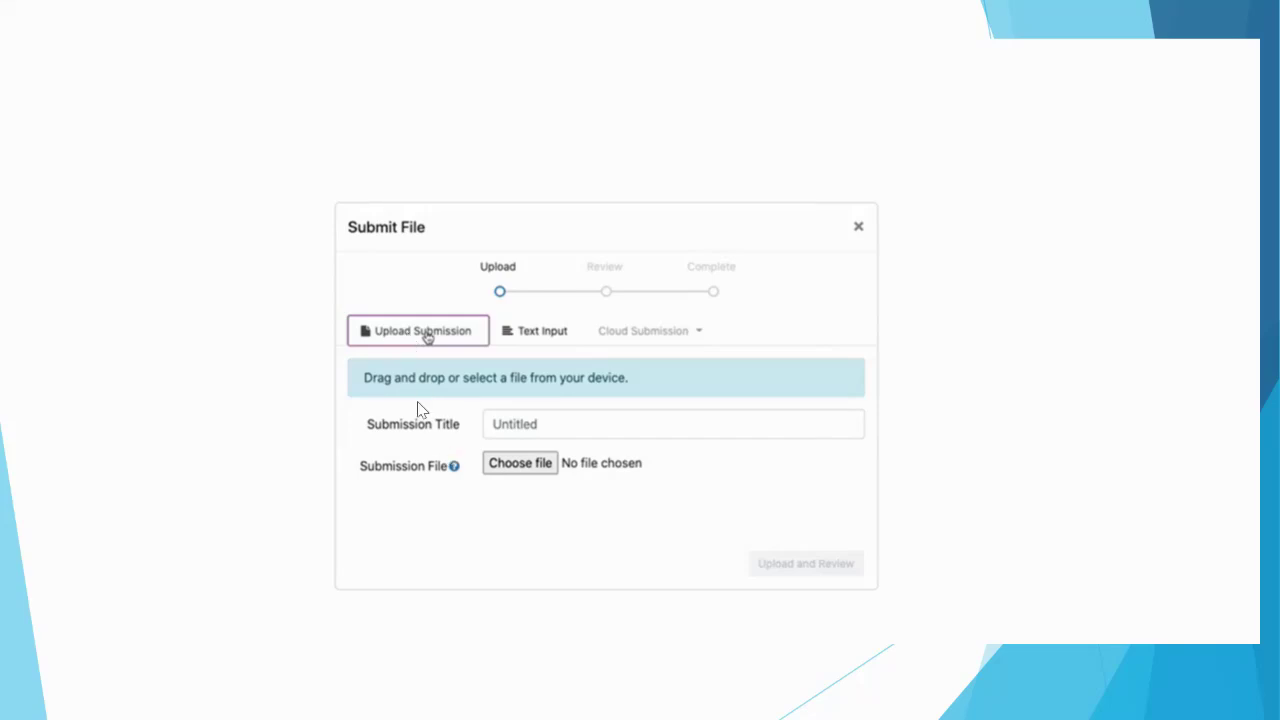
mouse_move(184, 468)
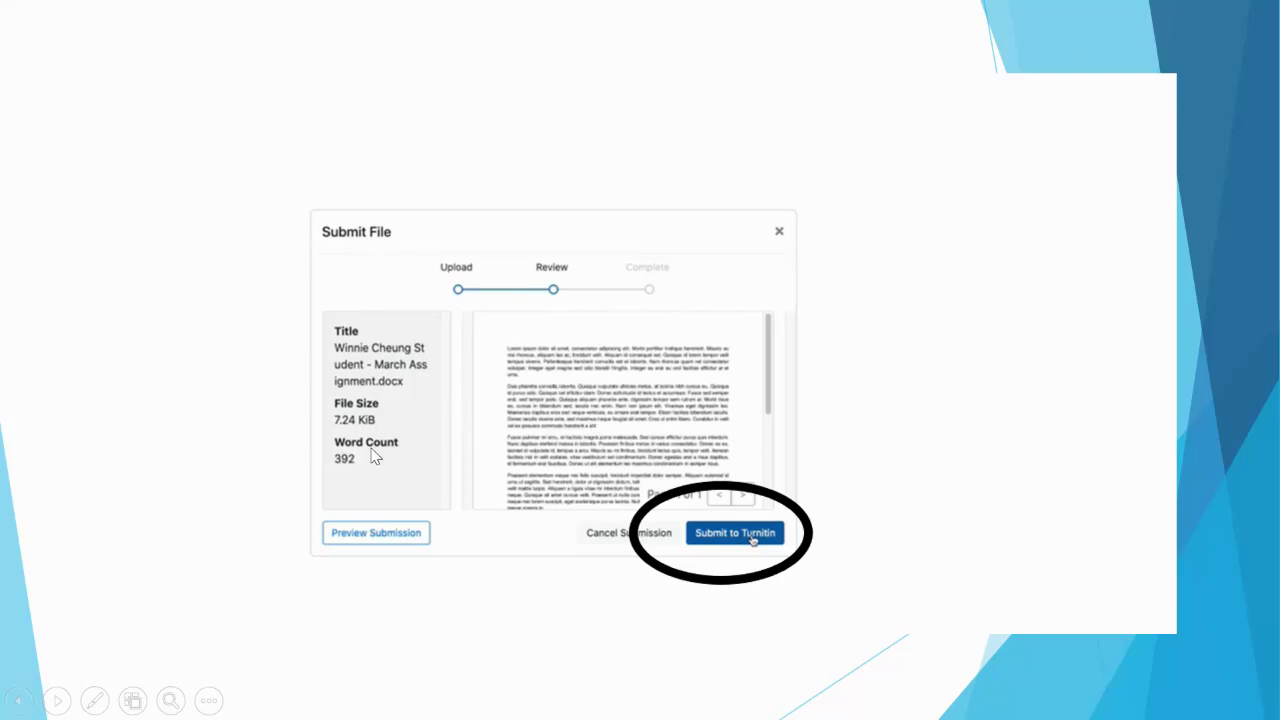
mouse_move(736, 536)
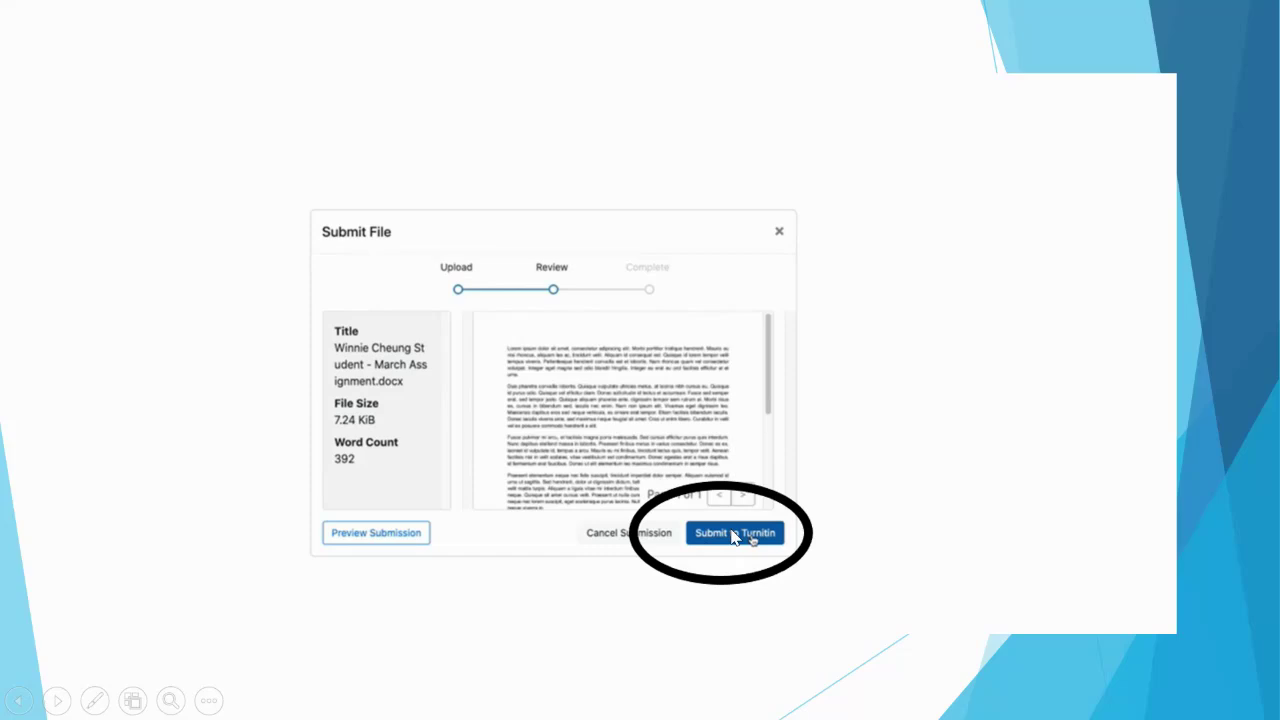
Advance past the Submission Complete tick to the Turnitin submission dashboard slide.
left_click(736, 532)
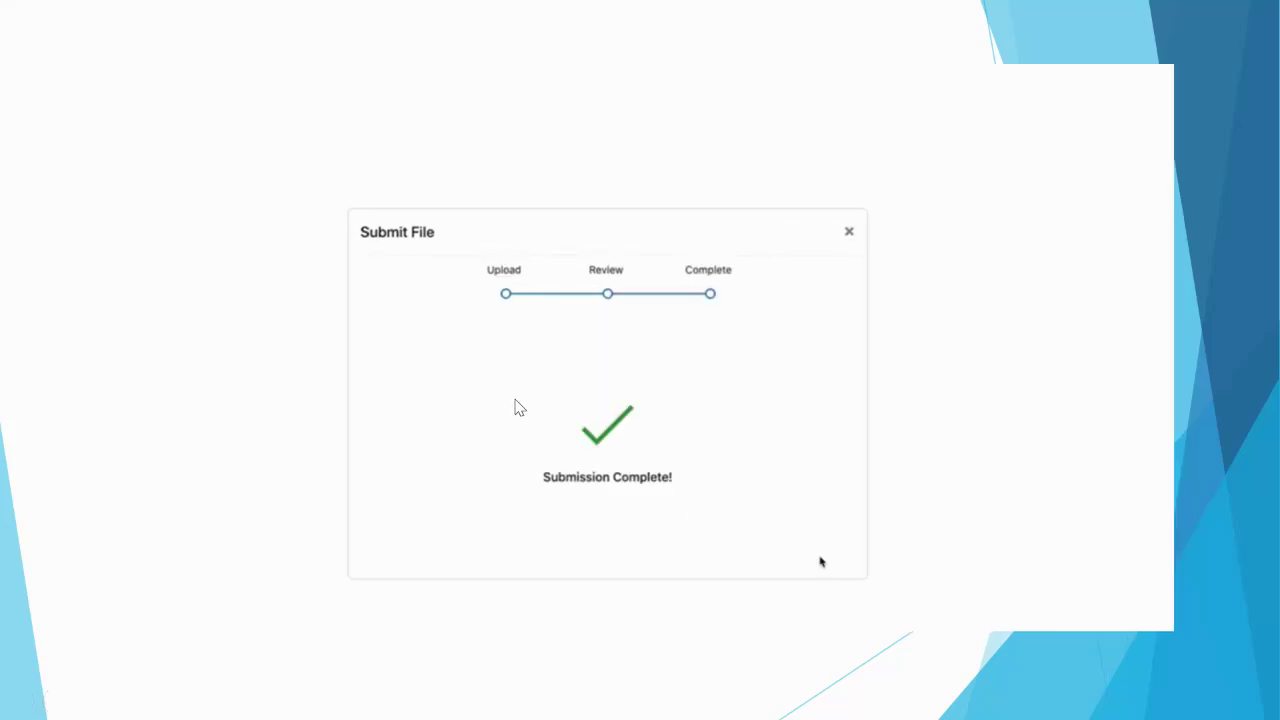
left_click(848, 232)
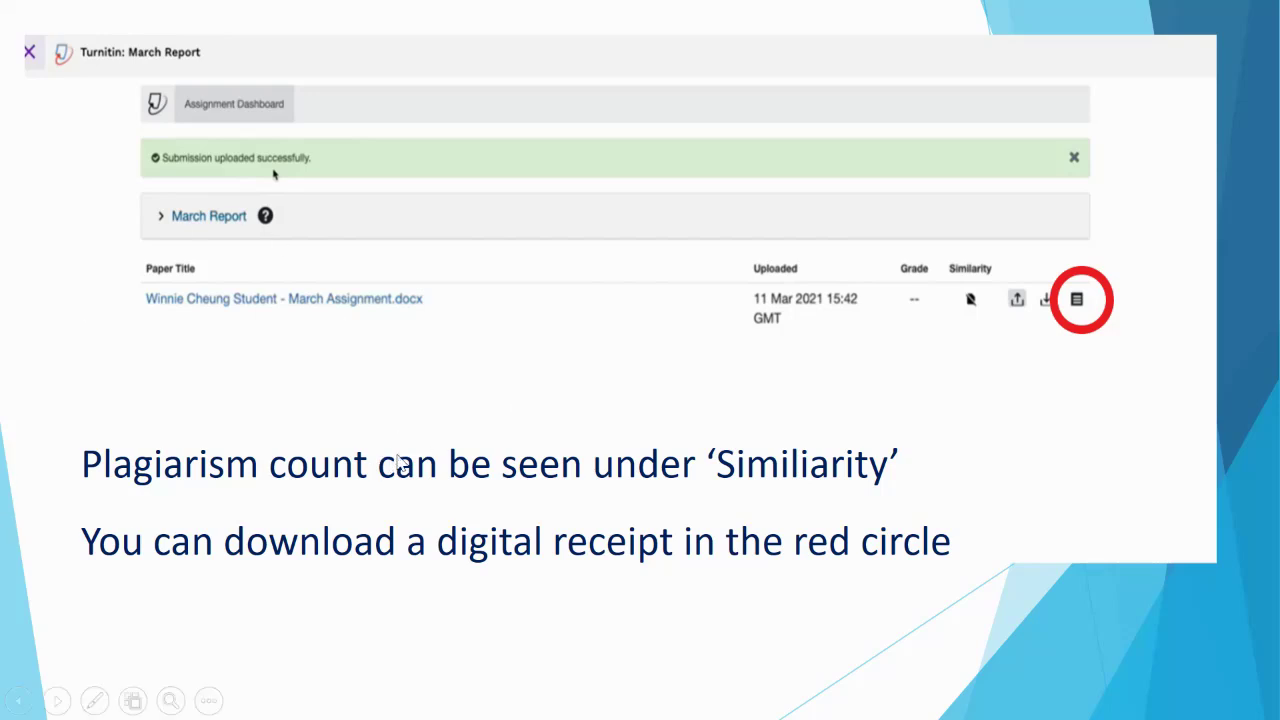
mouse_move(950, 348)
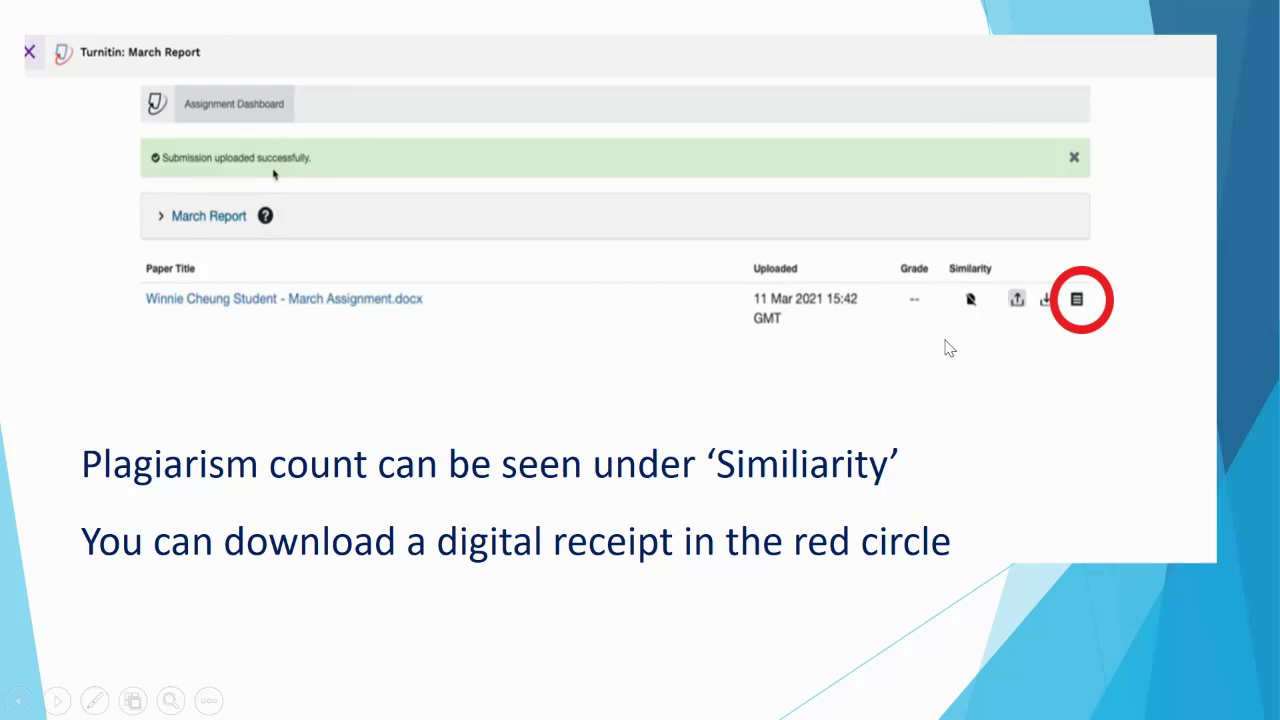
mouse_move(1000, 268)
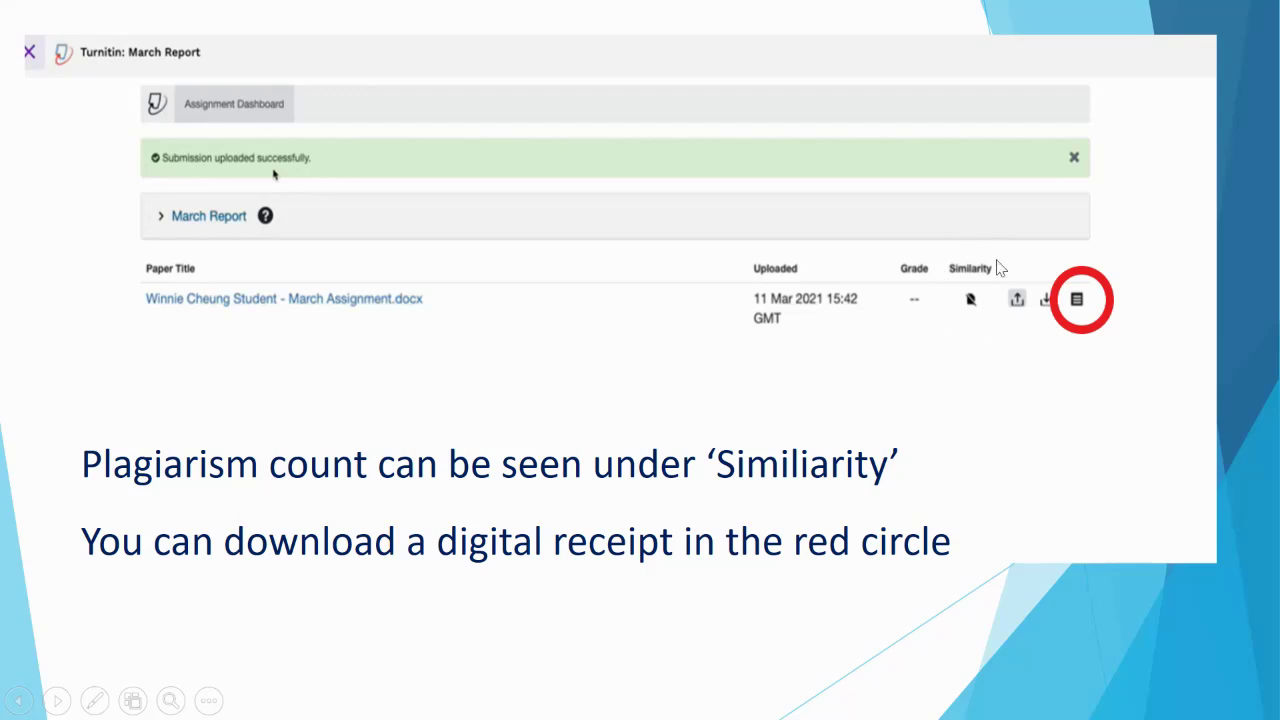
mouse_move(1004, 308)
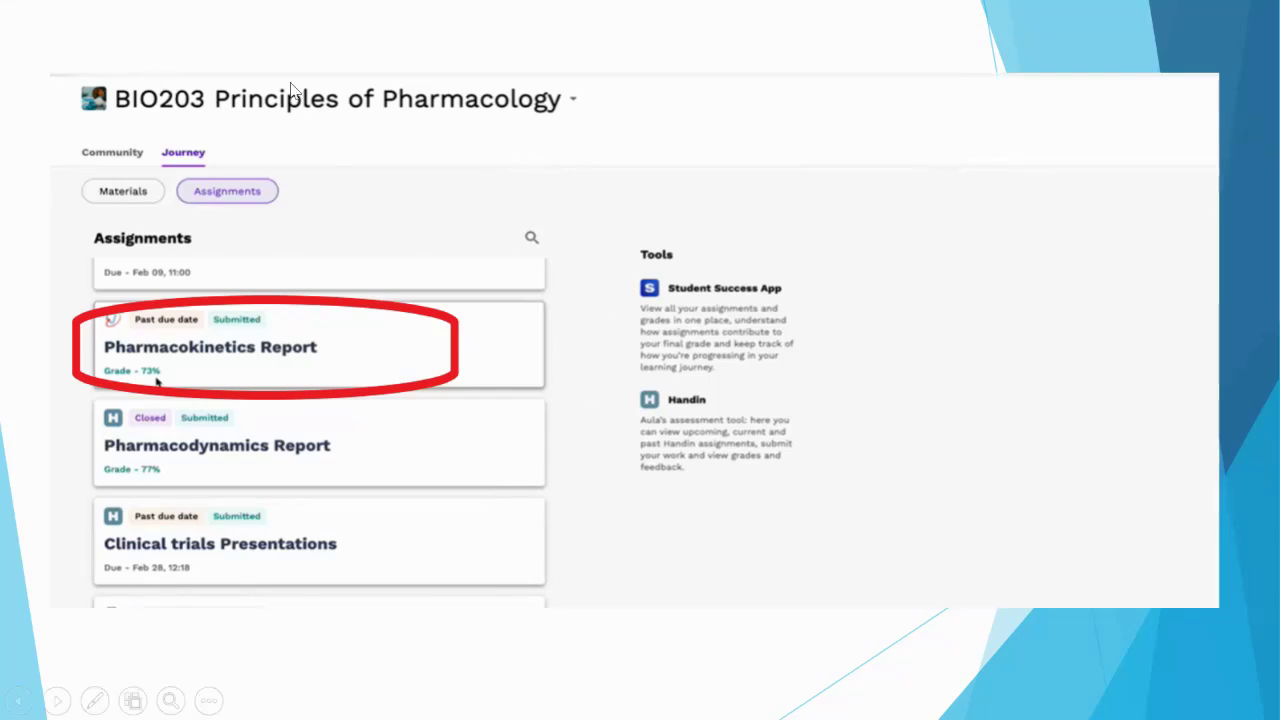
mouse_move(236, 188)
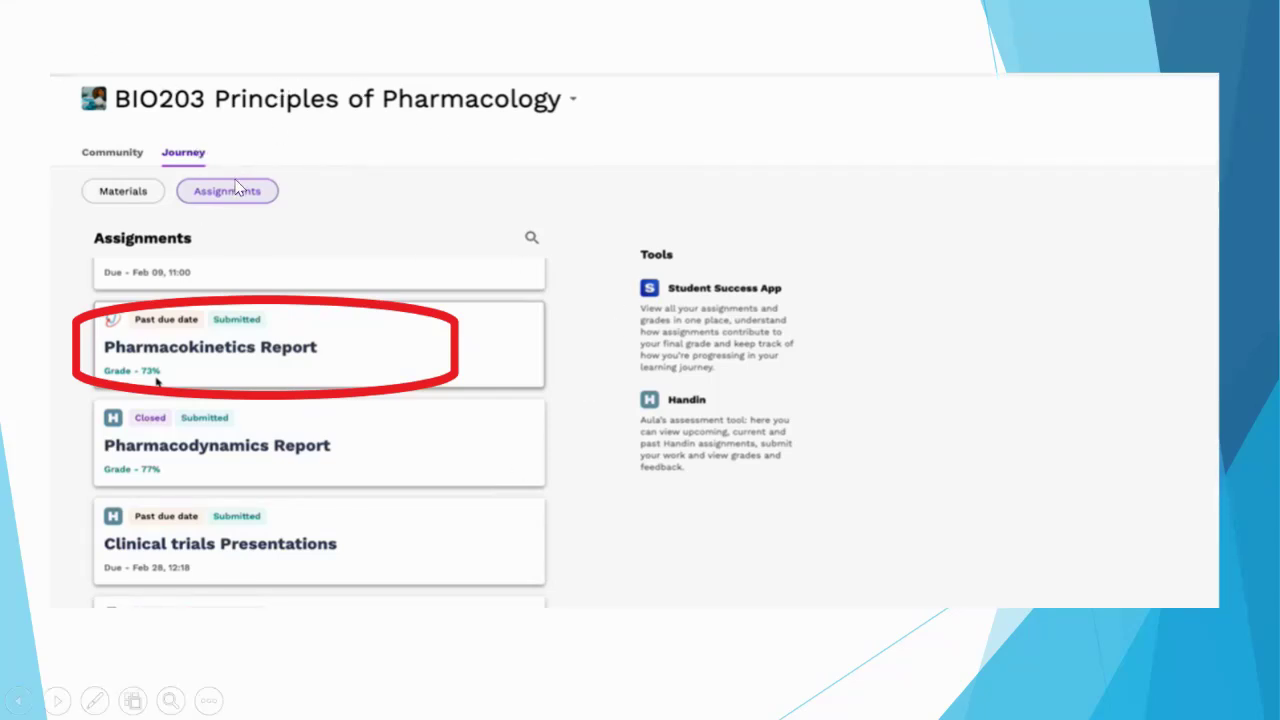
mouse_move(282, 262)
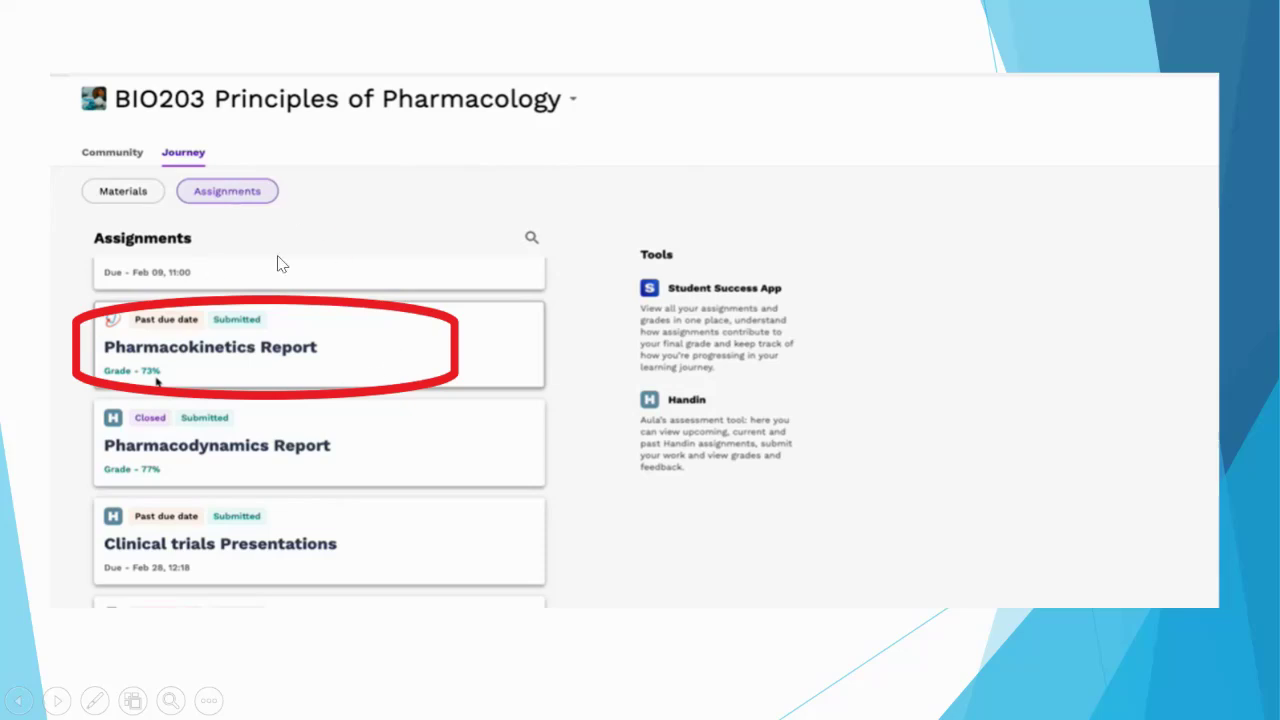
mouse_move(416, 380)
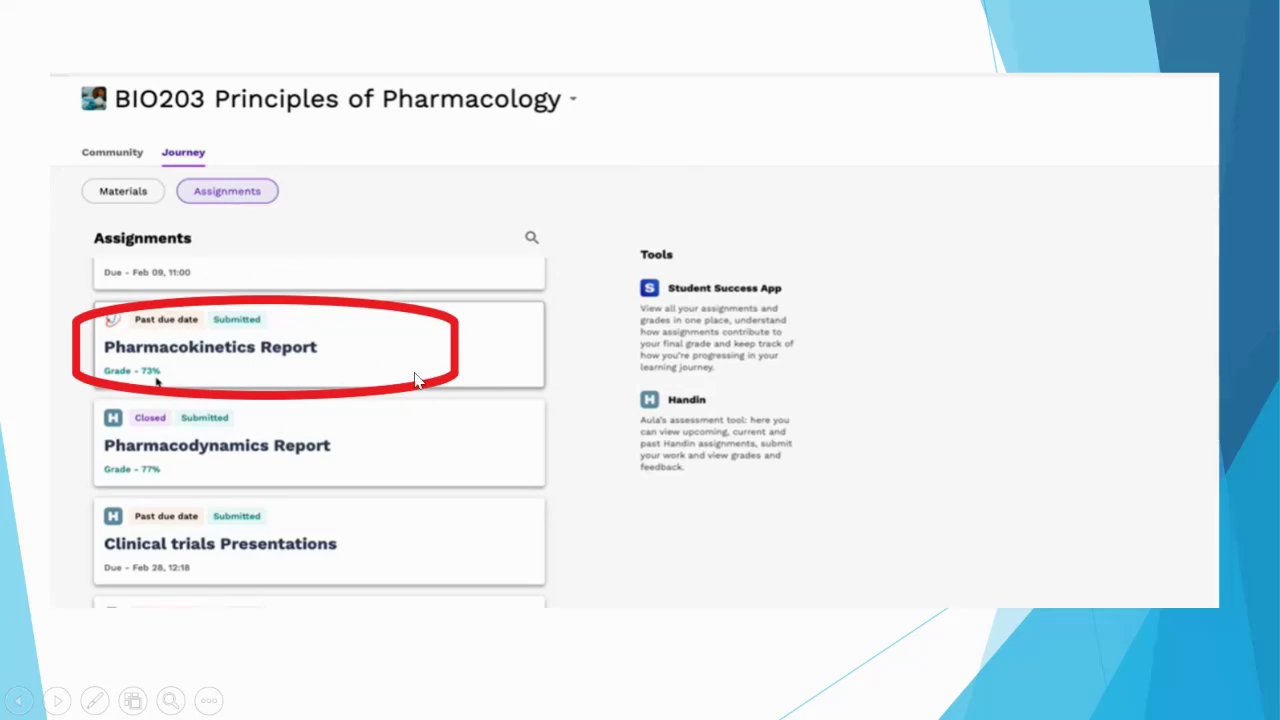
mouse_move(156, 376)
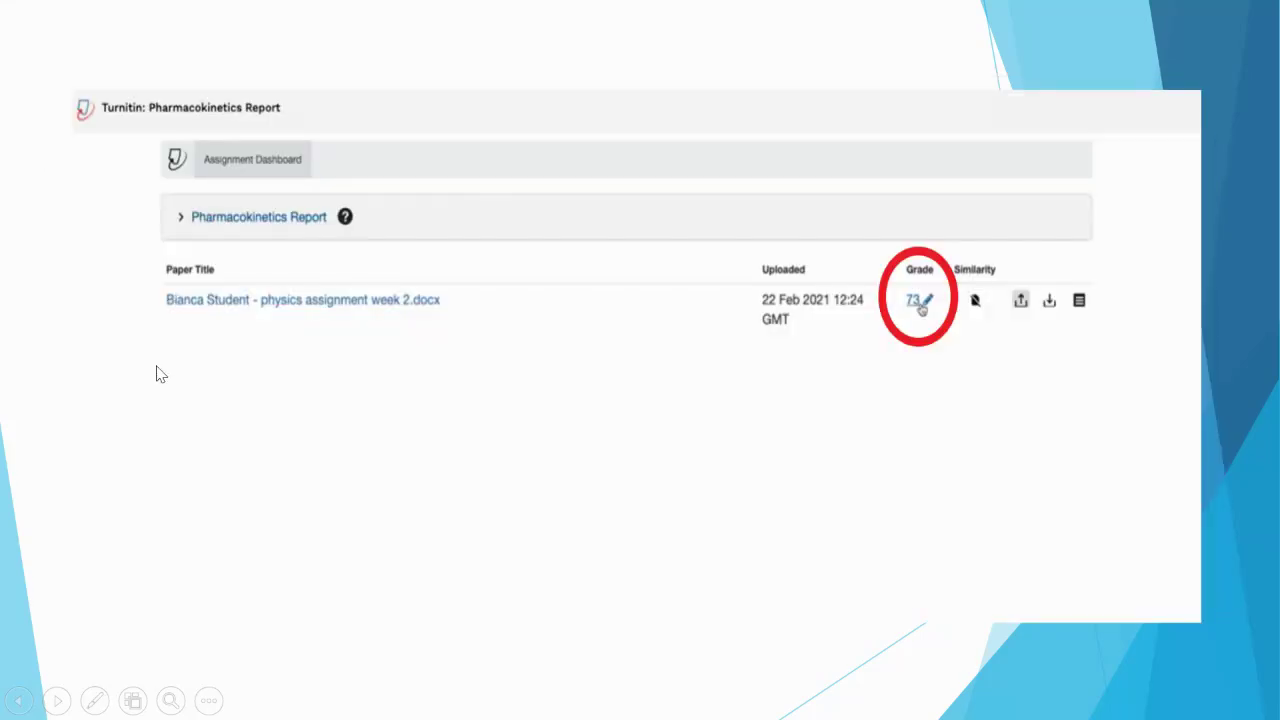
mouse_move(964, 264)
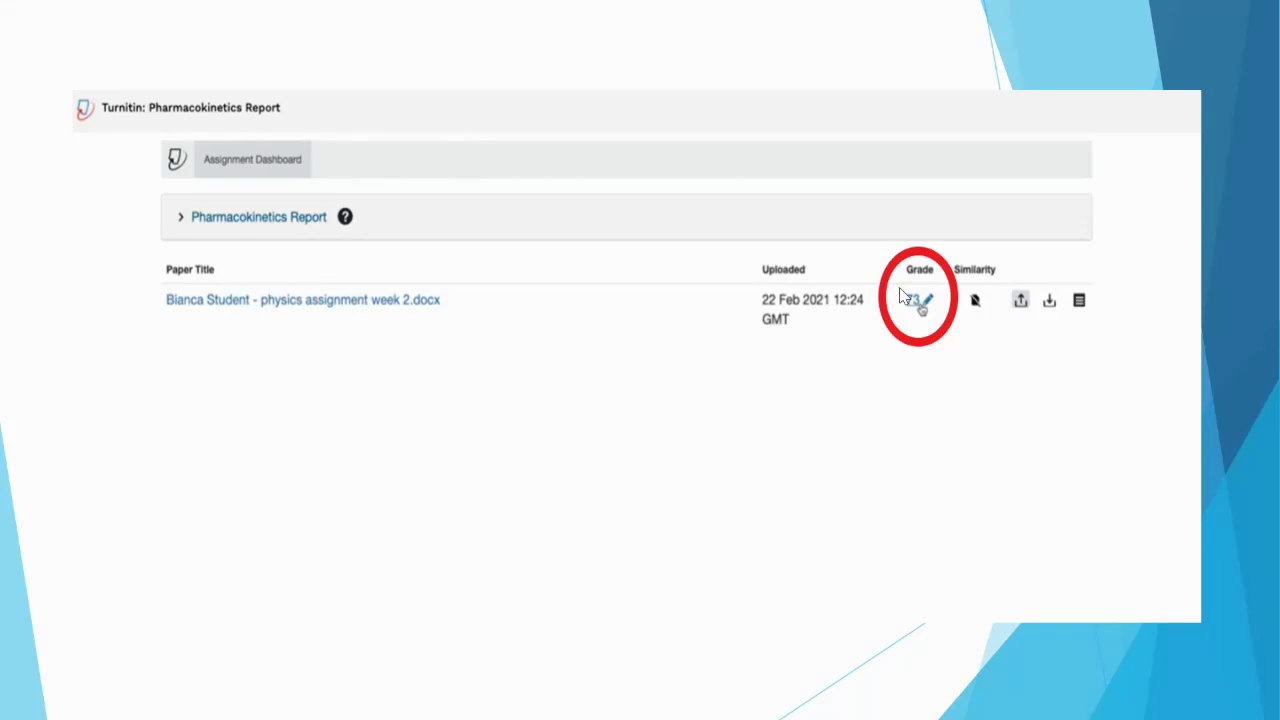
Advance to the Pharmacokinetics Report dashboard slide showing the grade of 73.
left_click(916, 300)
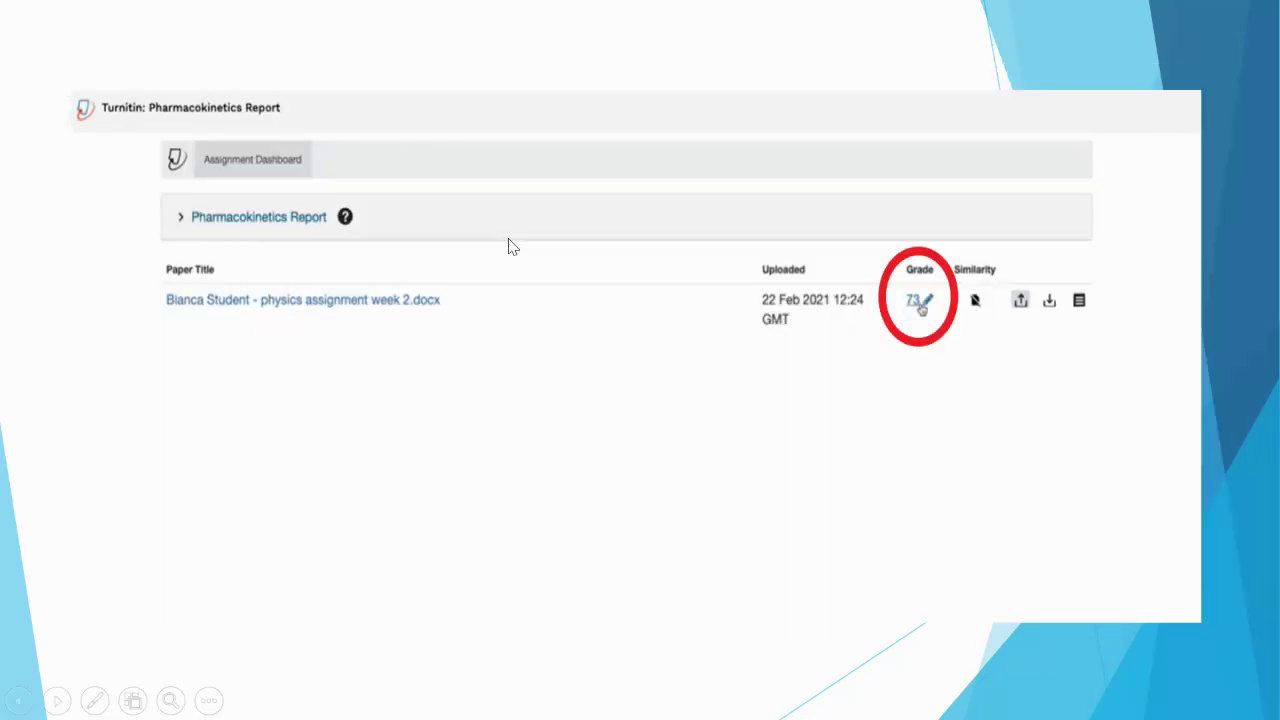
left_click(912, 300)
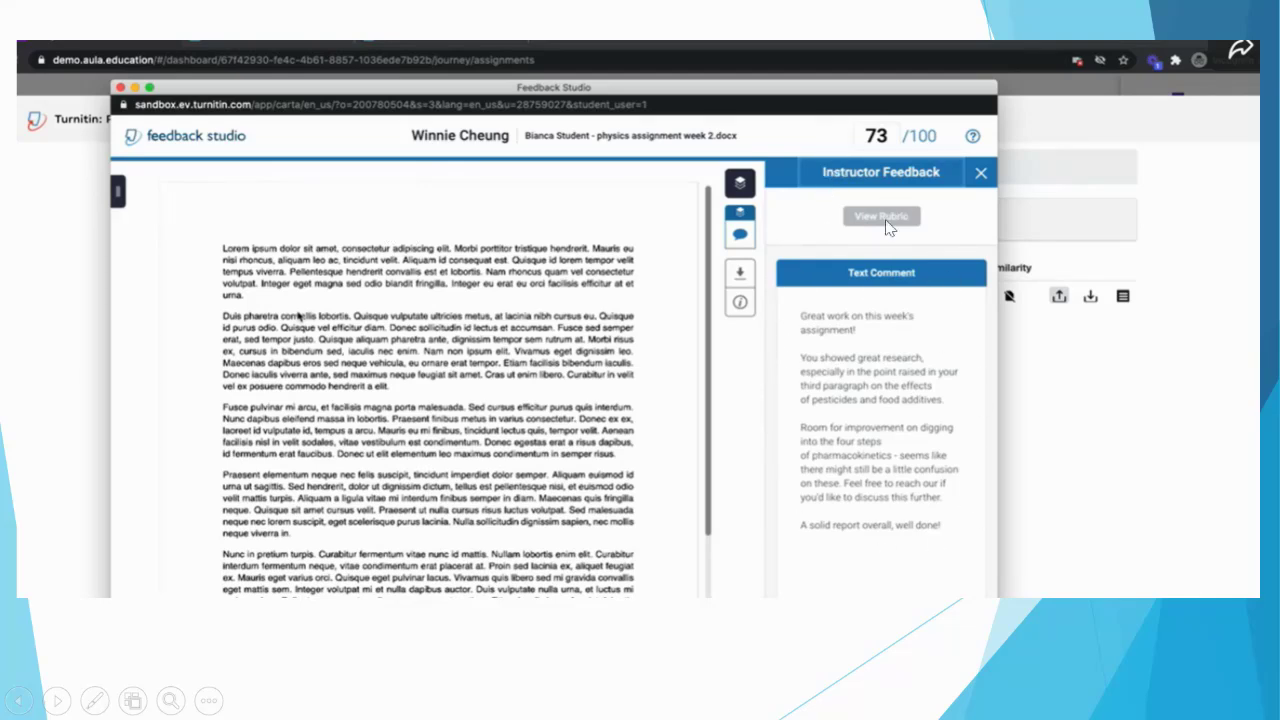
mouse_move(876, 404)
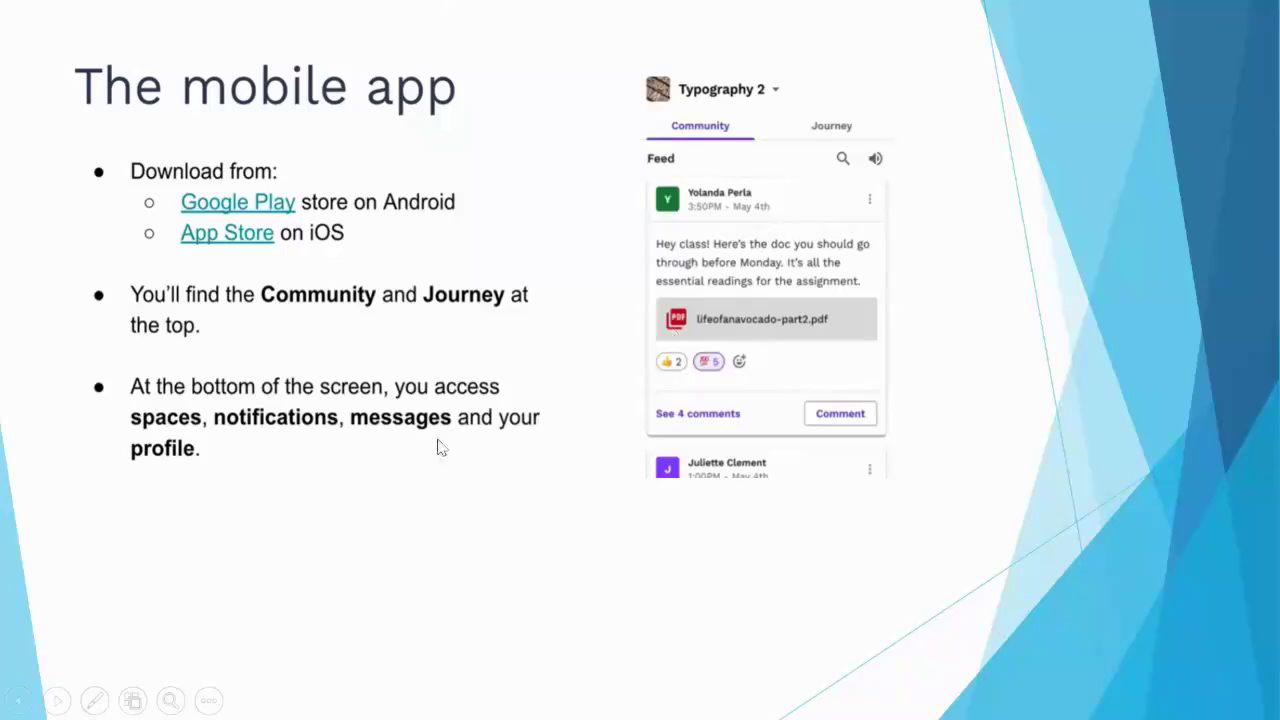
mouse_move(756, 210)
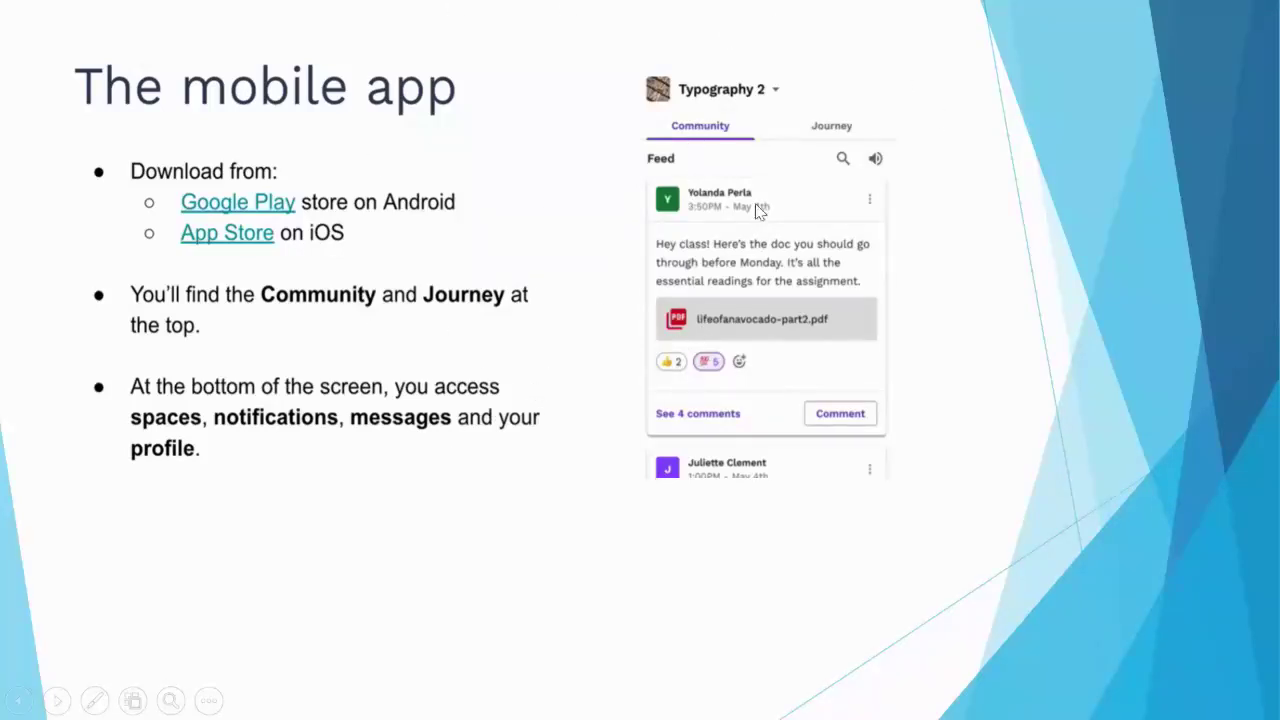
mouse_move(754, 266)
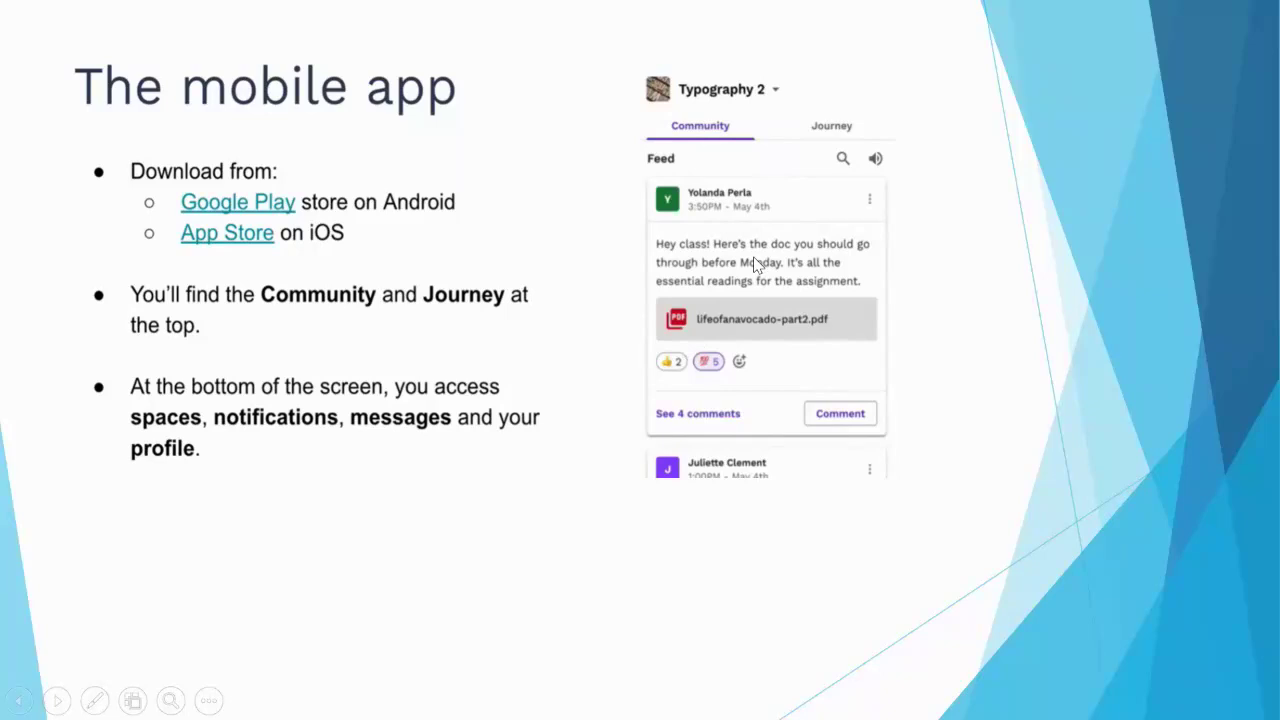